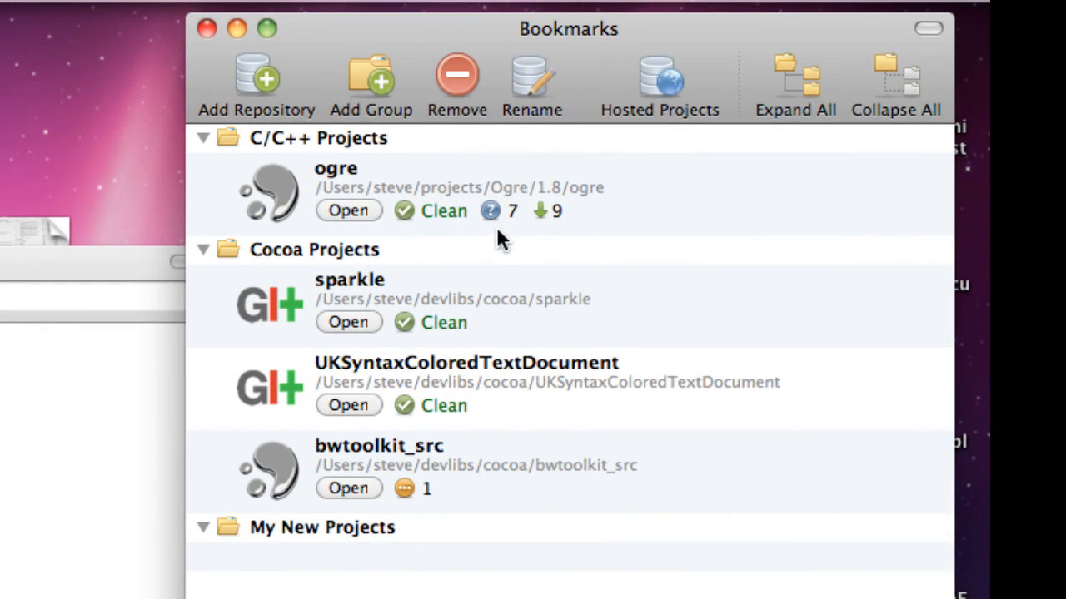
{"action": "mouse_move", "coordinate": [490, 220]}
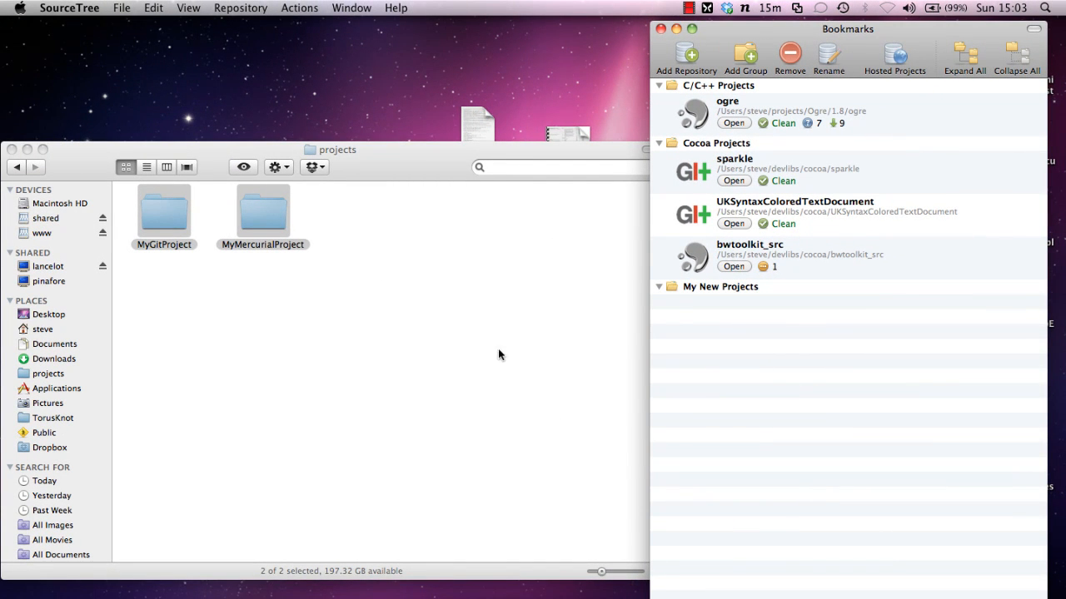
Bookmark the MyGitProject and MyMercurialProject folders under the My New Projects group.
{"action": "left_click", "coordinate": [163, 209]}
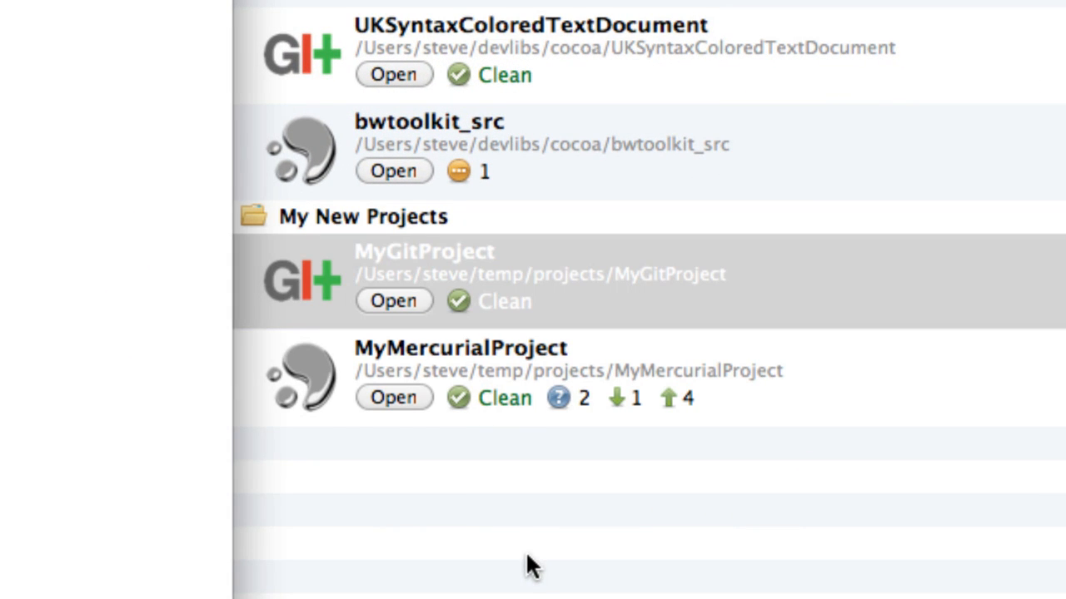
Add a bookmark group named Mercurial and expand it under My New Projects.
{"action": "left_click", "coordinate": [344, 125]}
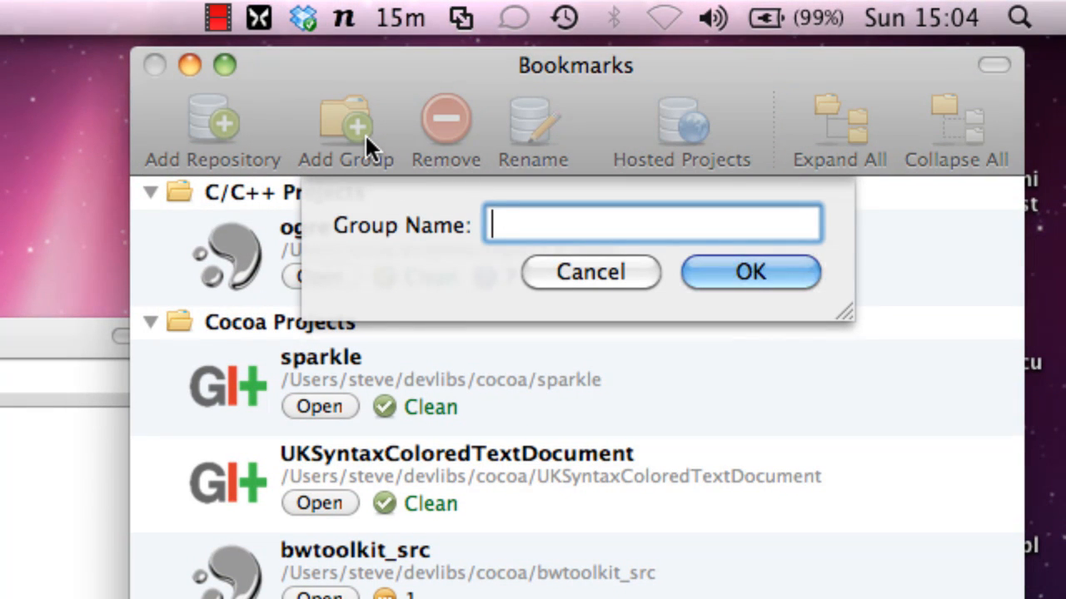
{"action": "type", "text": "Mercurial"}
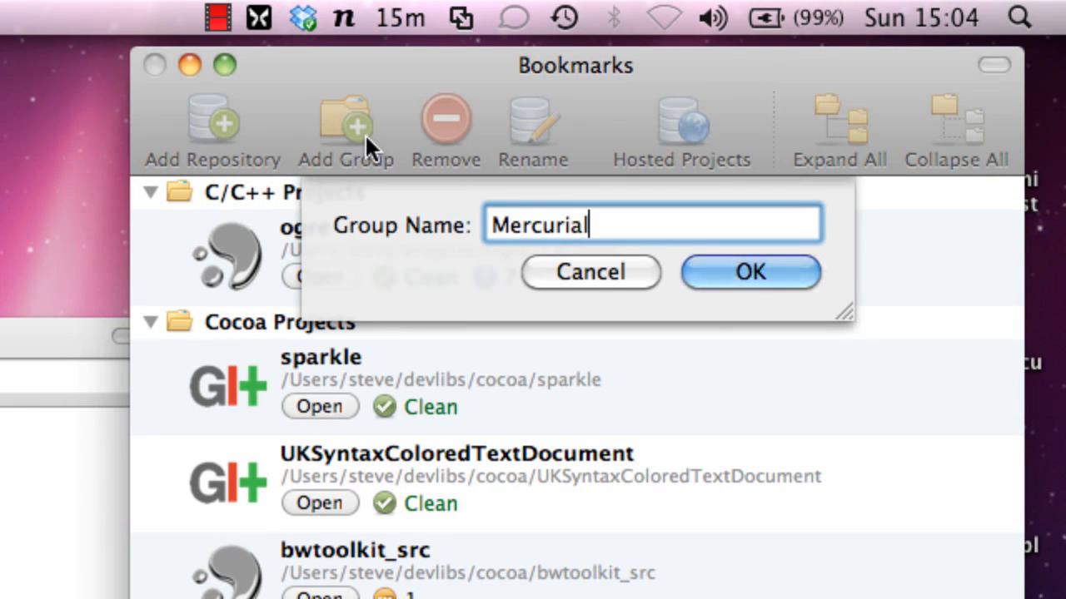
{"action": "left_click", "coordinate": [749, 273]}
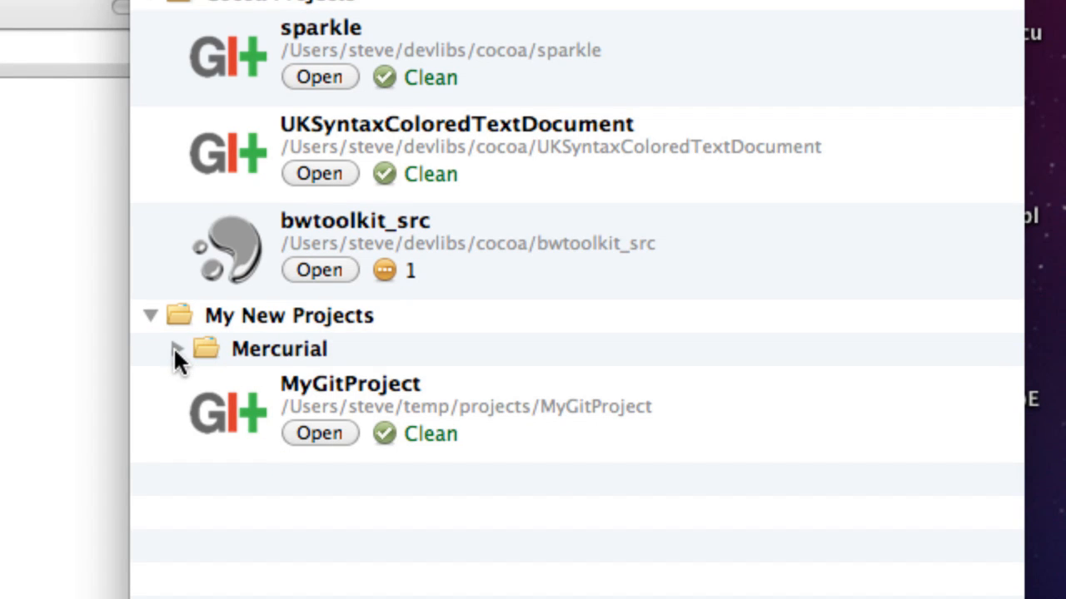
{"action": "left_click", "coordinate": [173, 350]}
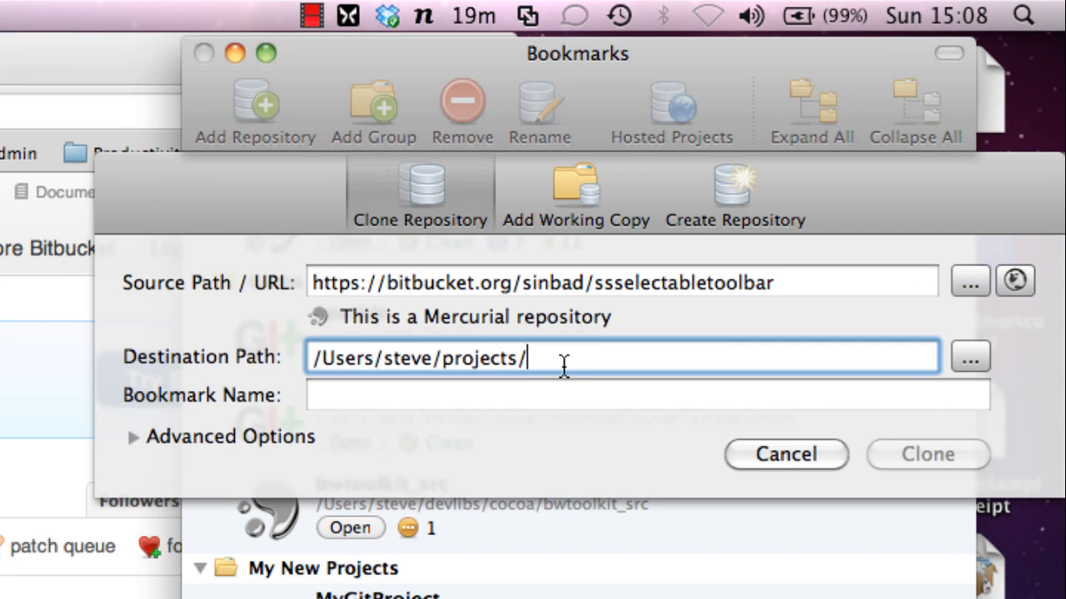
Clone the Bitbucket ssselectabletoolbar repository into a new 'sssele' folder under projects.
{"action": "type", "text": "ssselectabletoolb"}
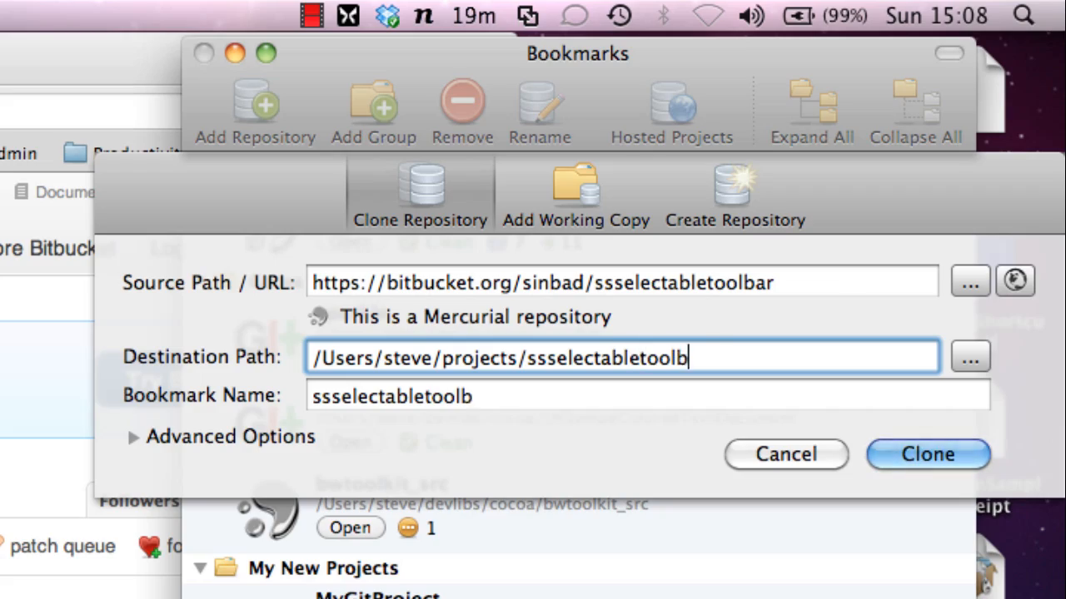
{"action": "left_click", "coordinate": [935, 453]}
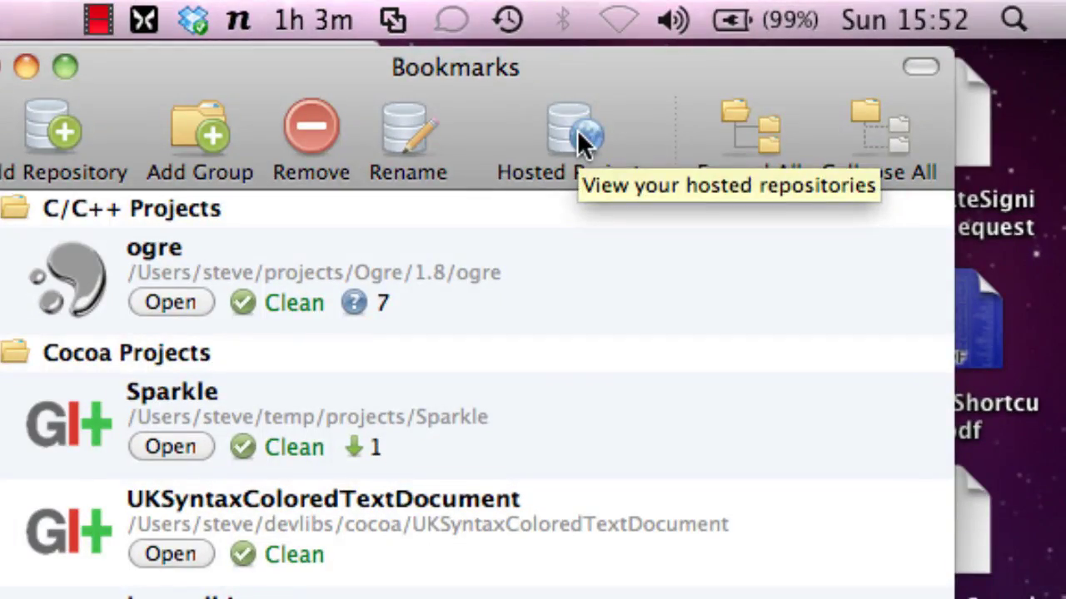
From the hosted repositories list, clone the MGScopeBar fork into the 'anotherfork' destination folder.
{"action": "left_click", "coordinate": [569, 133]}
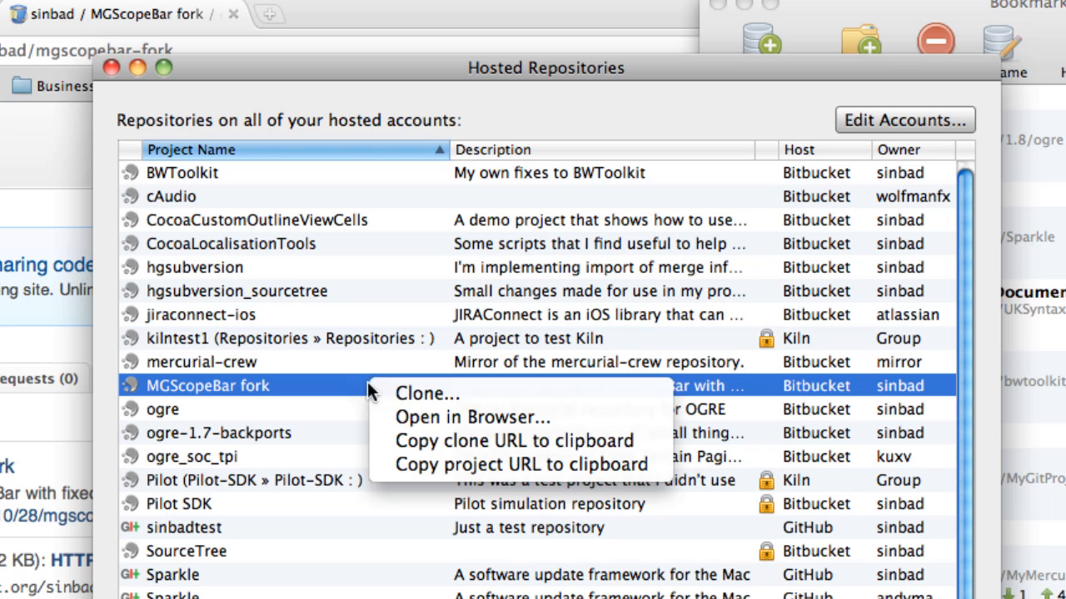
{"action": "mouse_move", "coordinate": [486, 395]}
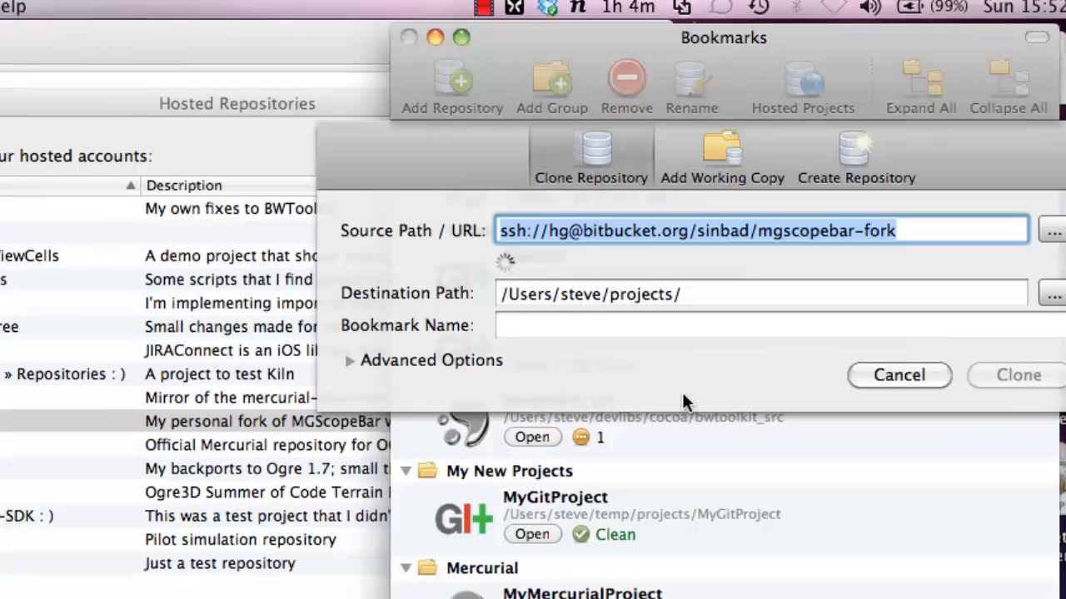
{"action": "type", "text": "anothe"}
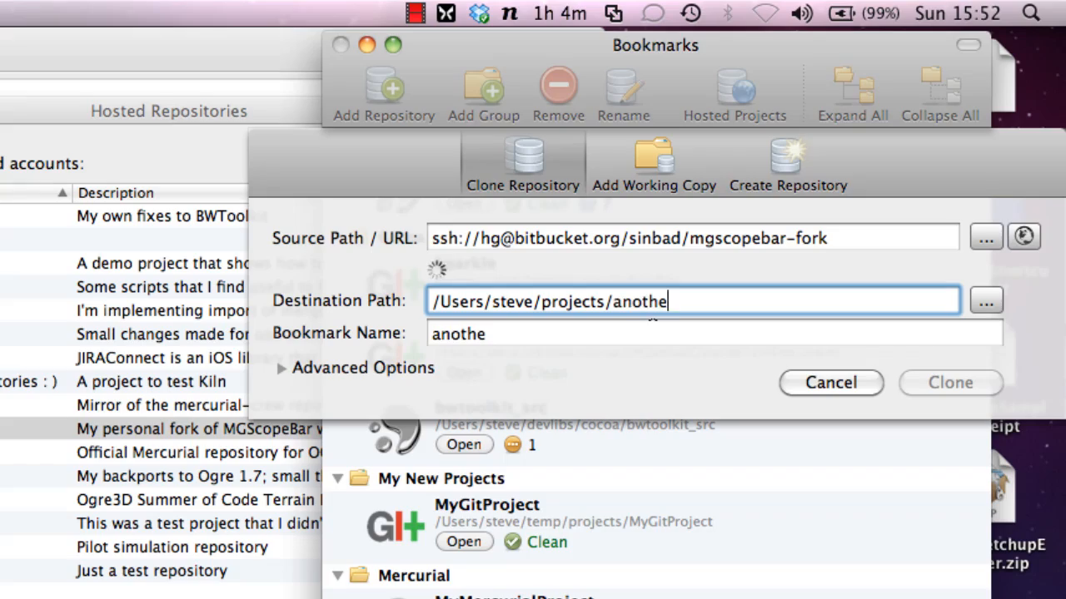
{"action": "type", "text": "rfork"}
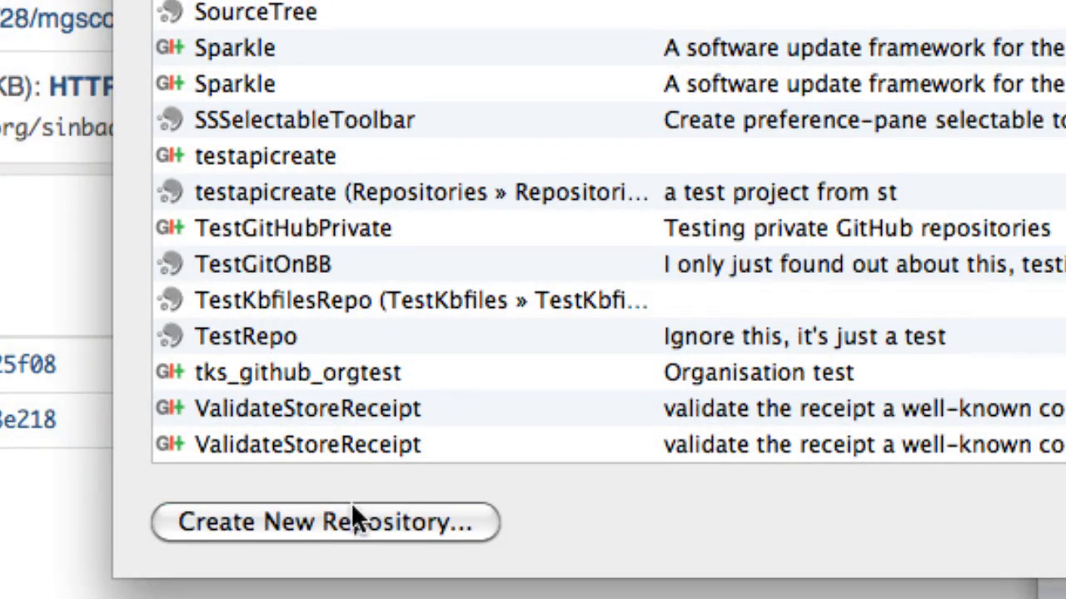
Fill the new Bitbucket repository form: name 'My Great New Project', description 'This is a project on Bitbucket', home page URL.
{"action": "left_click", "coordinate": [333, 523]}
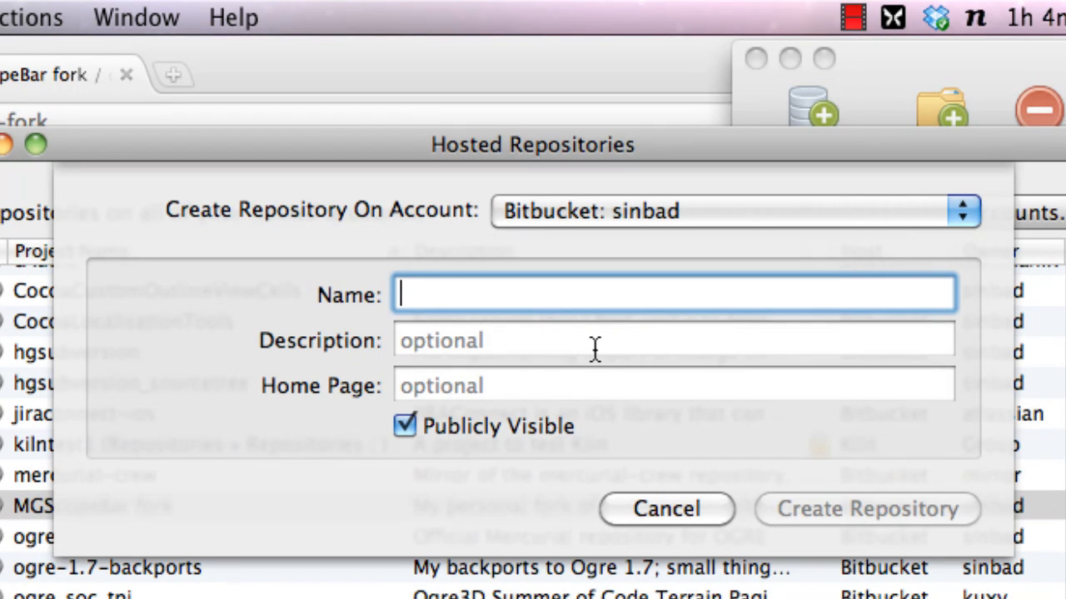
{"action": "type", "text": "My Great"}
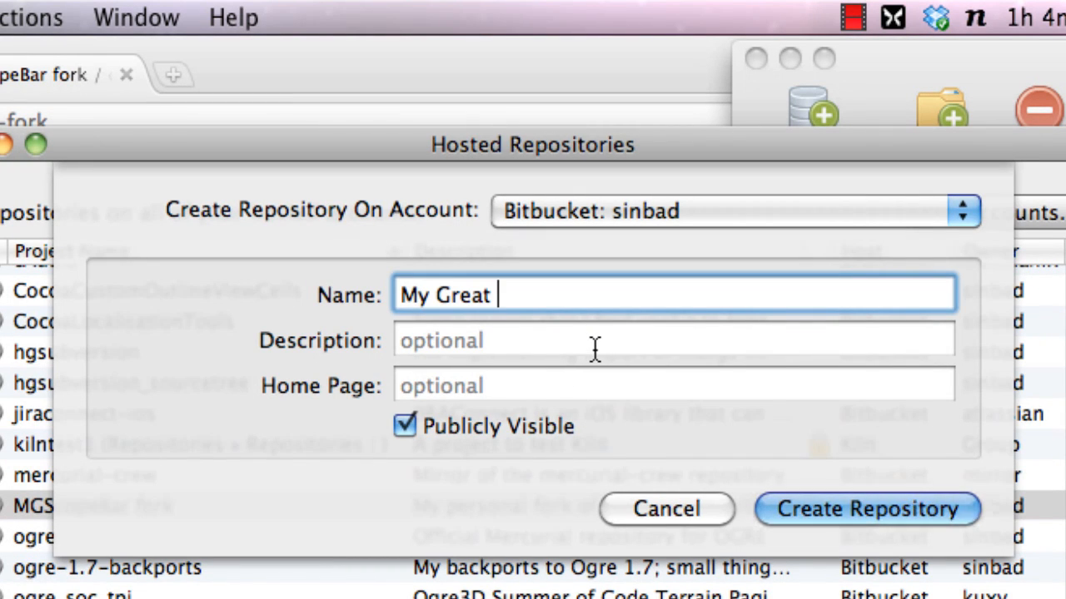
{"action": "type", "text": "New Project"}
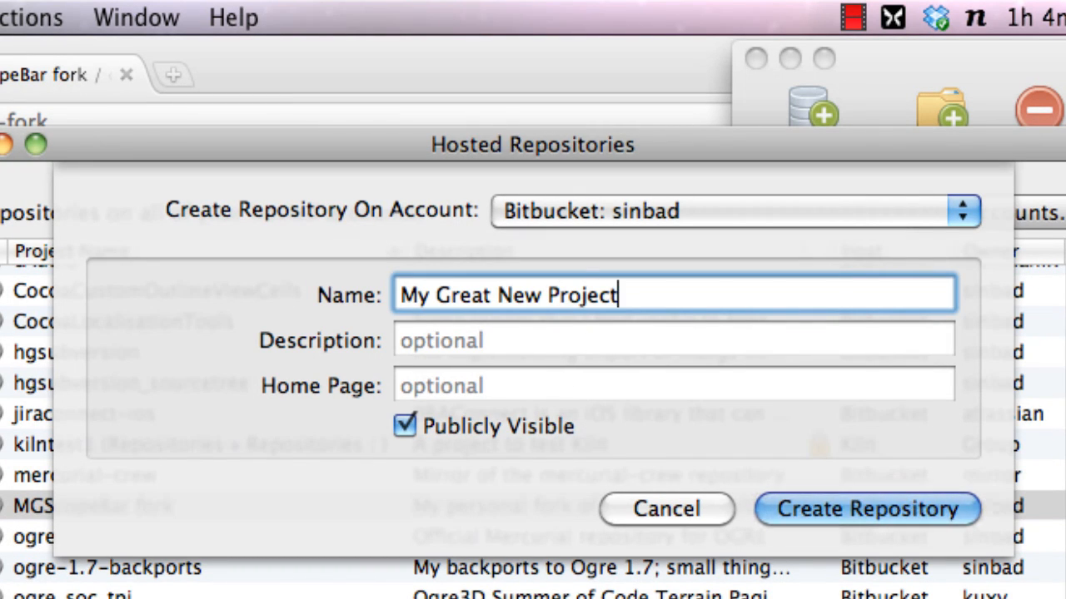
{"action": "type", "text": "This is a"}
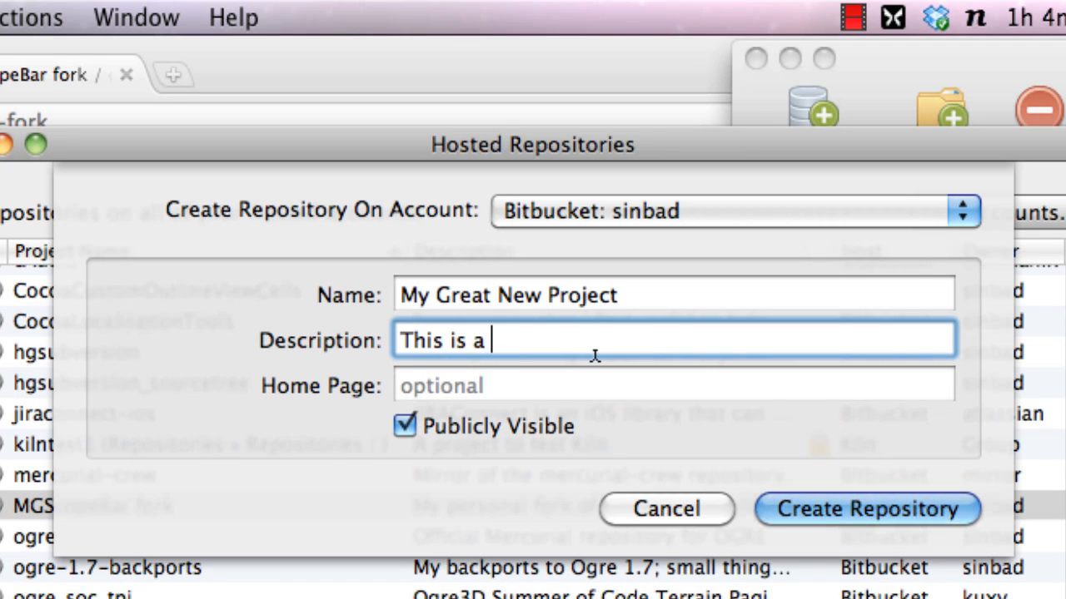
{"action": "type", "text": "project on Bitbucke"}
{"action": "left_click", "coordinate": [674, 384]}
{"action": "type", "text": "h"}
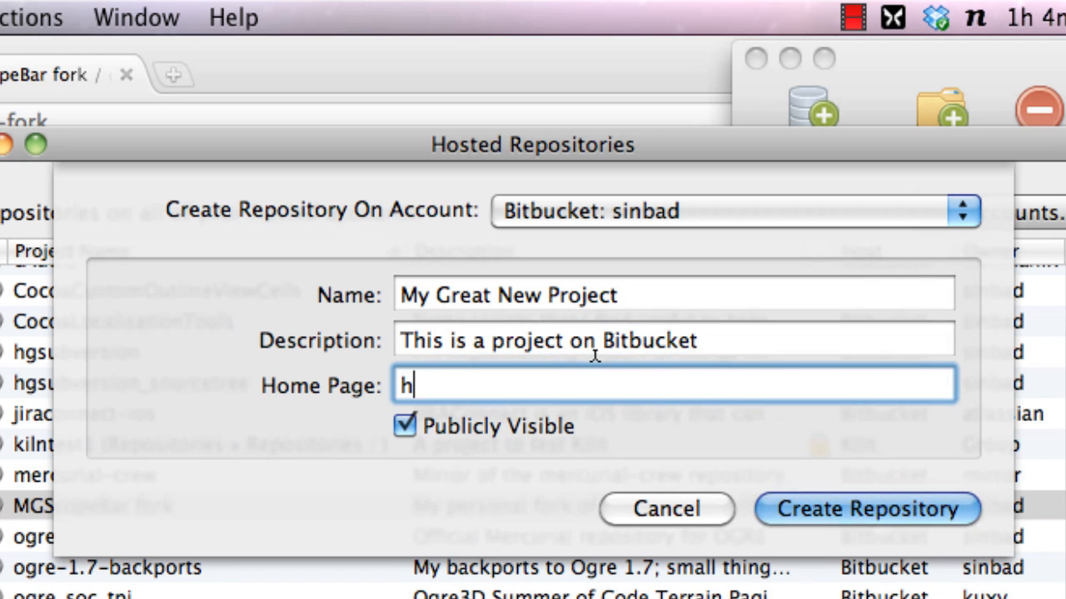
{"action": "type", "text": "ttp://www.aw"}
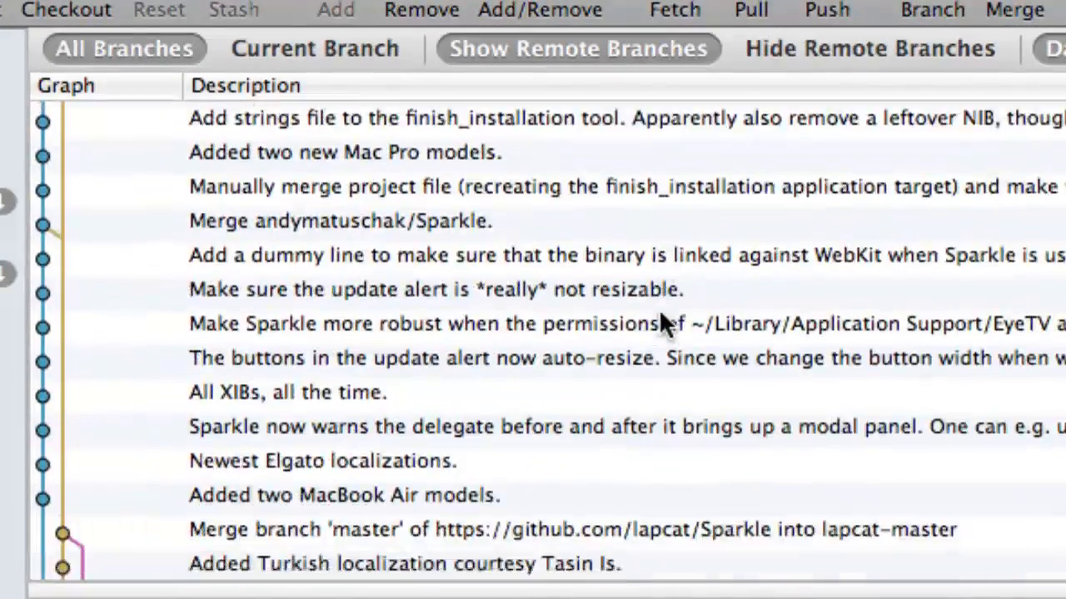
Scroll through the Sparkle repository's commit log.
{"action": "scroll", "scroll_direction": "down", "scroll_amount": 3}
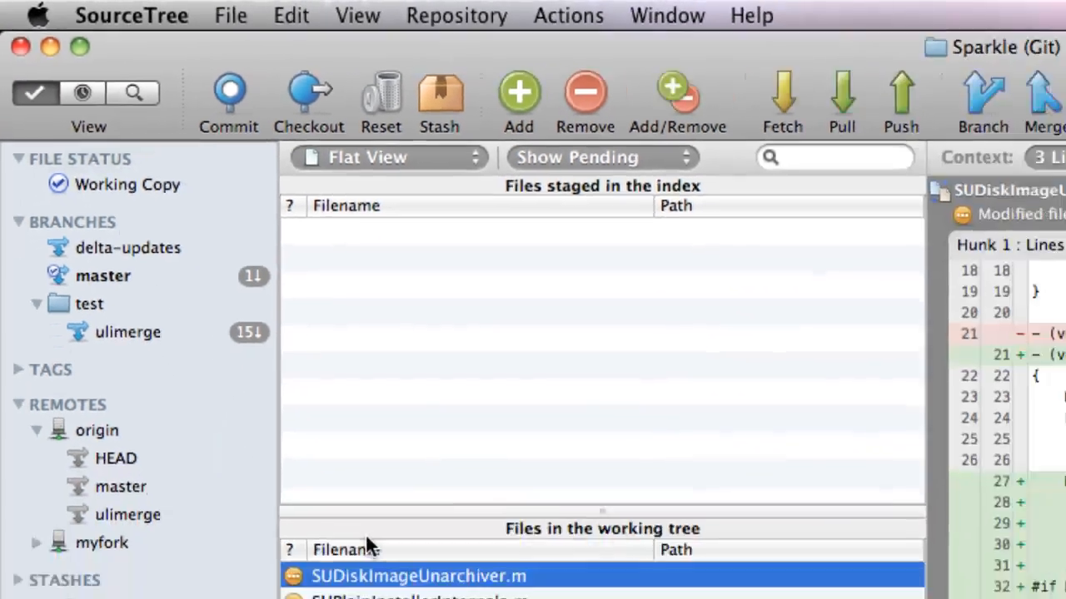
Stage just the selected extractDMG diff lines of SUDiskImageUnarchiver.m and review the staged part.
{"action": "left_click", "coordinate": [220, 316]}
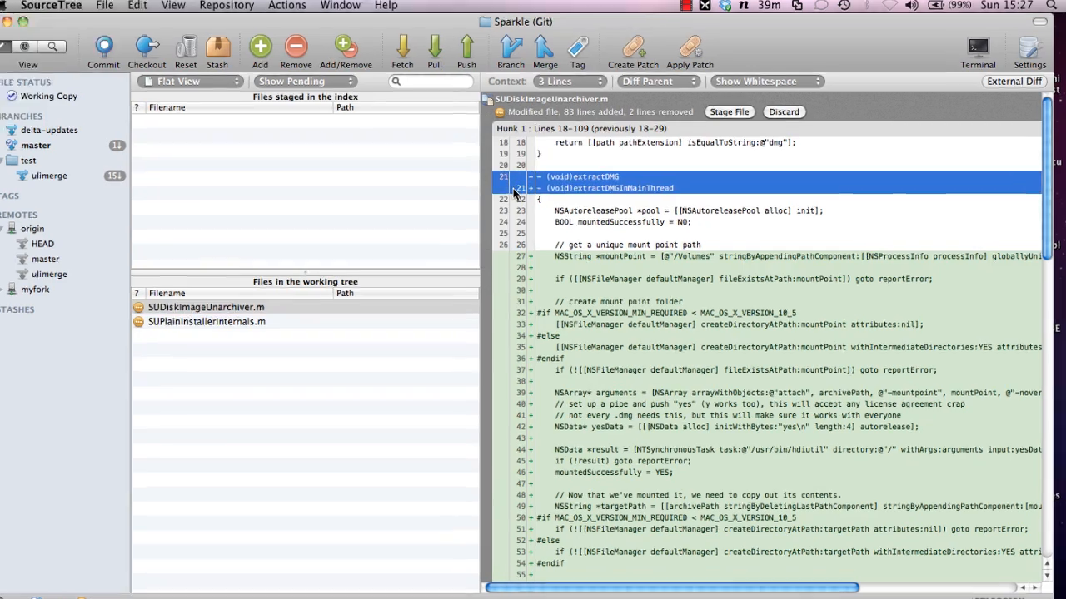
{"action": "right_click", "coordinate": [512, 187]}
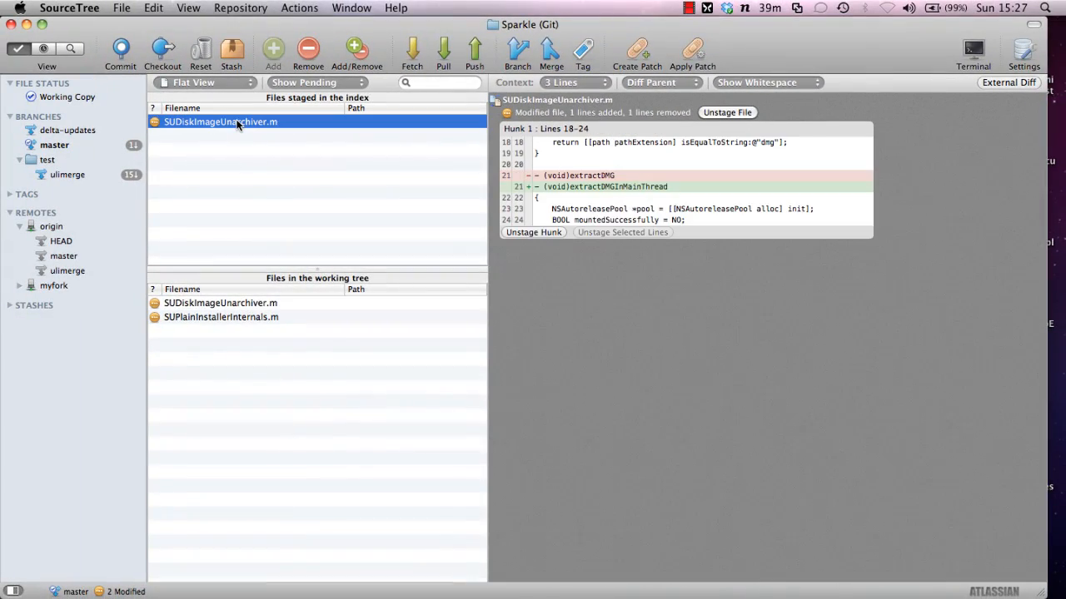
{"action": "left_click", "coordinate": [108, 46]}
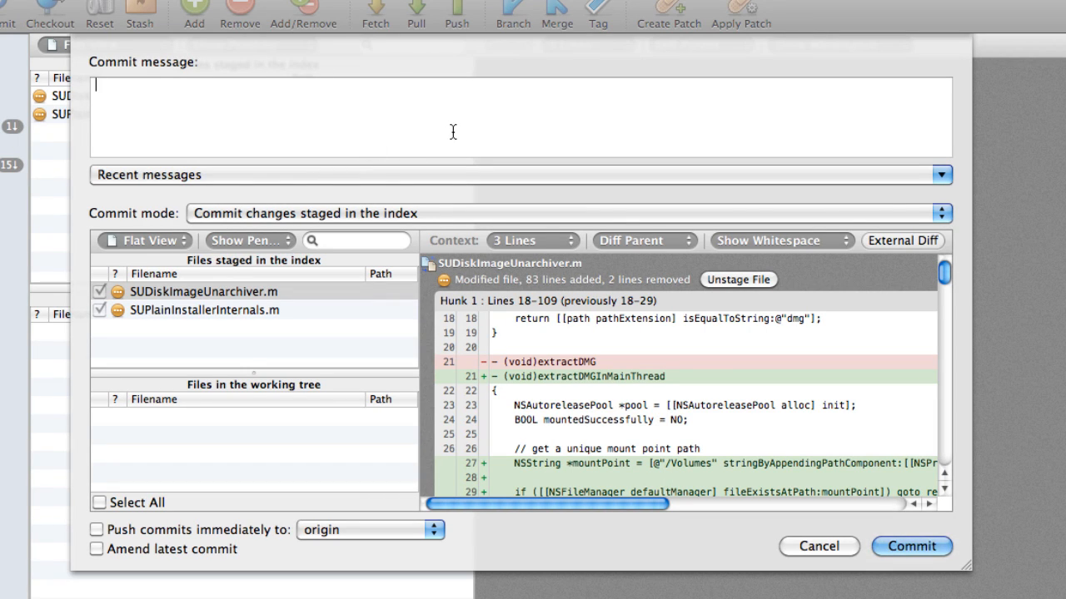
Commit the staged changes with the message 'This was a crash bug, fixed now!'.
{"action": "type", "text": "This was a crash bug, fixed now!"}
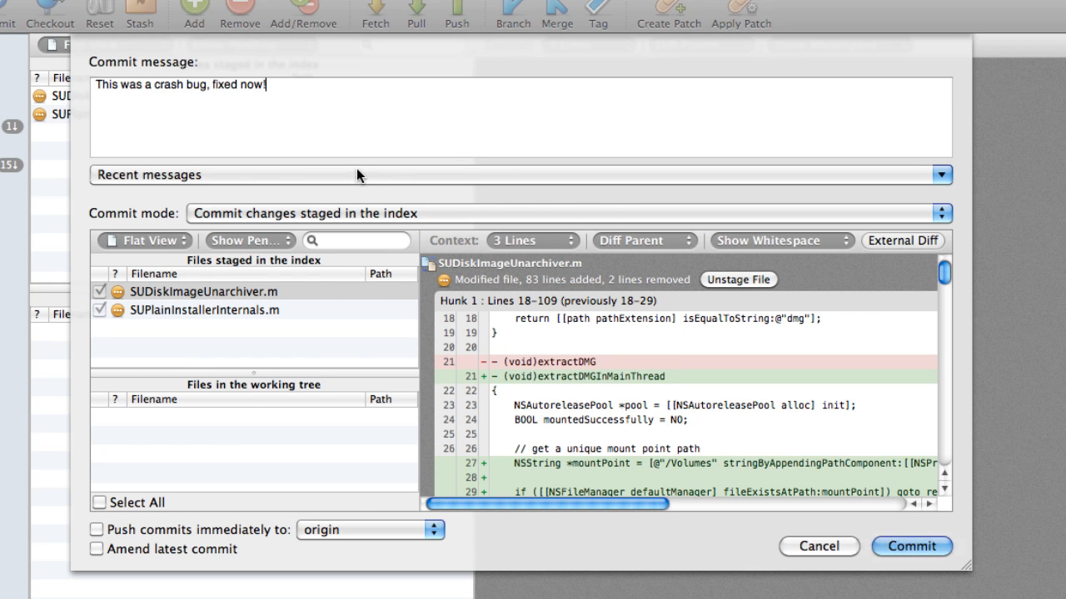
{"action": "left_click", "coordinate": [939, 173]}
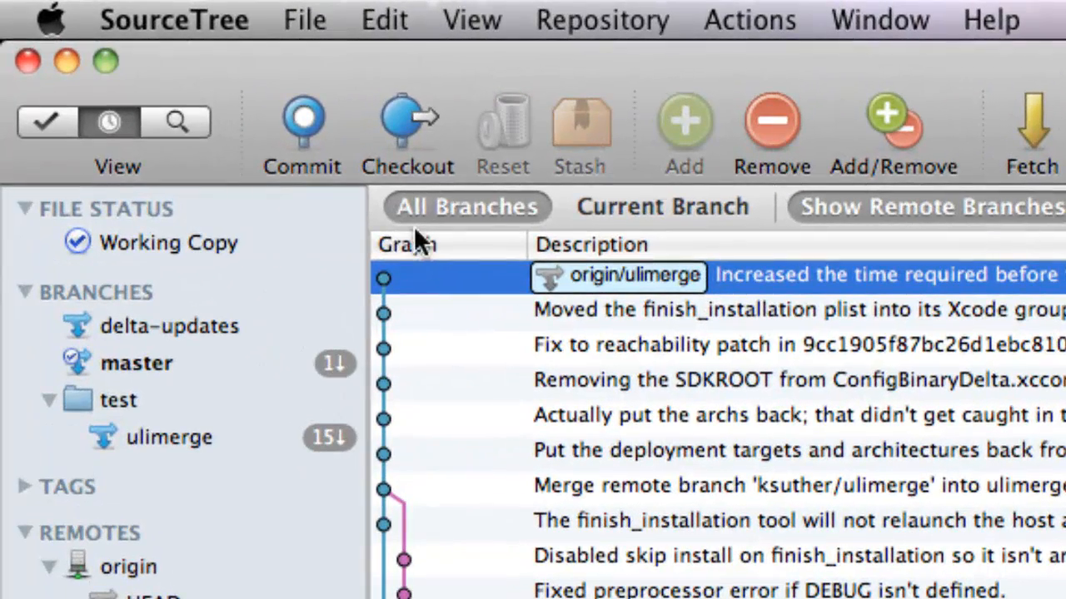
Search commit history for 'falling' and inspect NSFileManager+Verification.m and SUAppcast.m in the matching commit.
{"action": "left_click", "coordinate": [176, 123]}
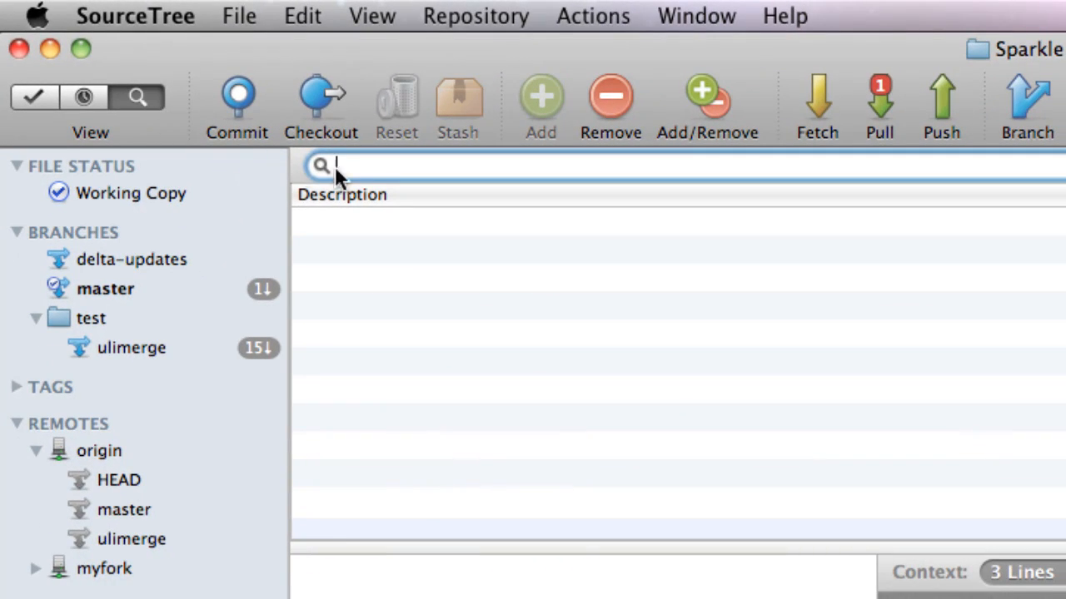
{"action": "type", "text": "falling"}
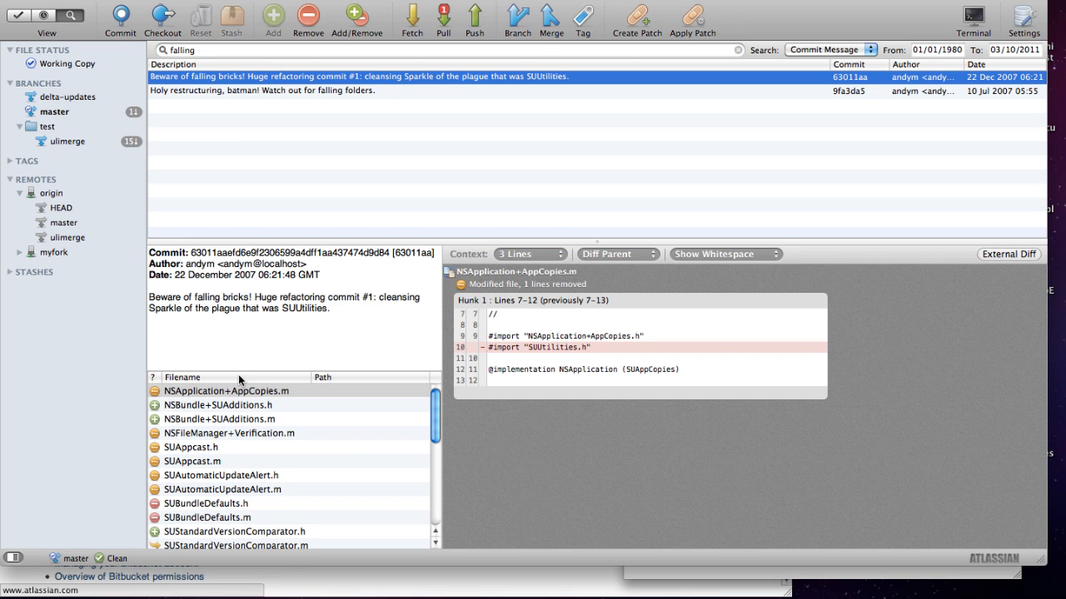
{"action": "left_click", "coordinate": [231, 433]}
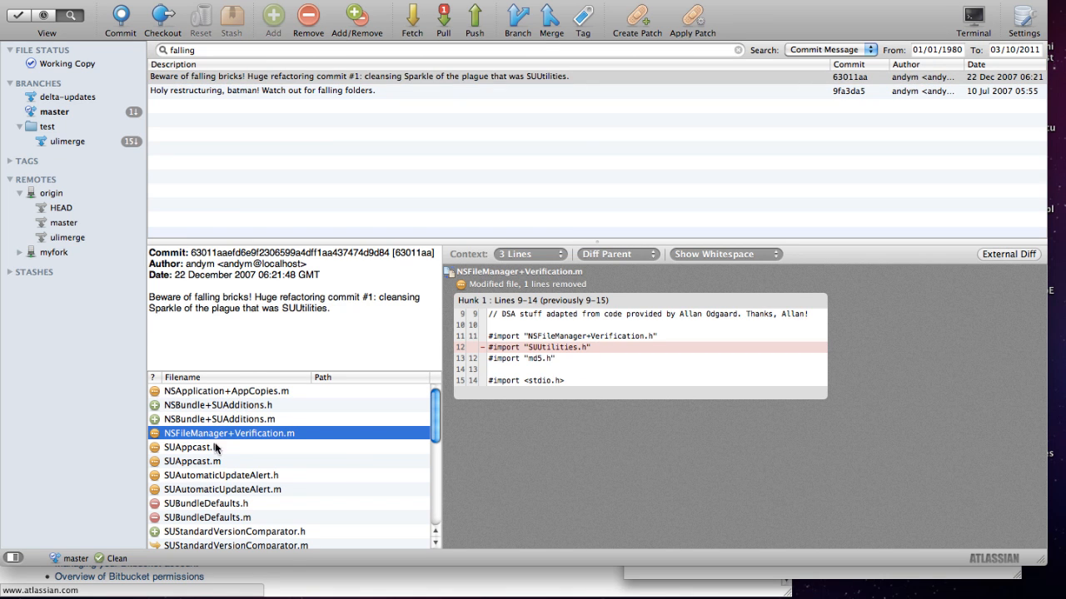
{"action": "left_click", "coordinate": [193, 461]}
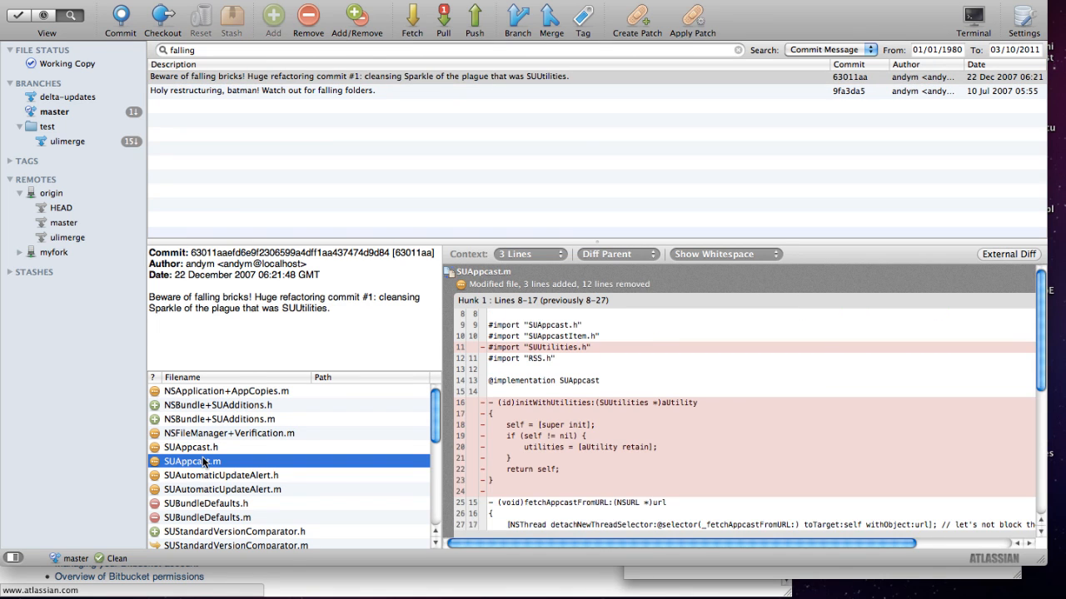
{"action": "right_click", "coordinate": [204, 461]}
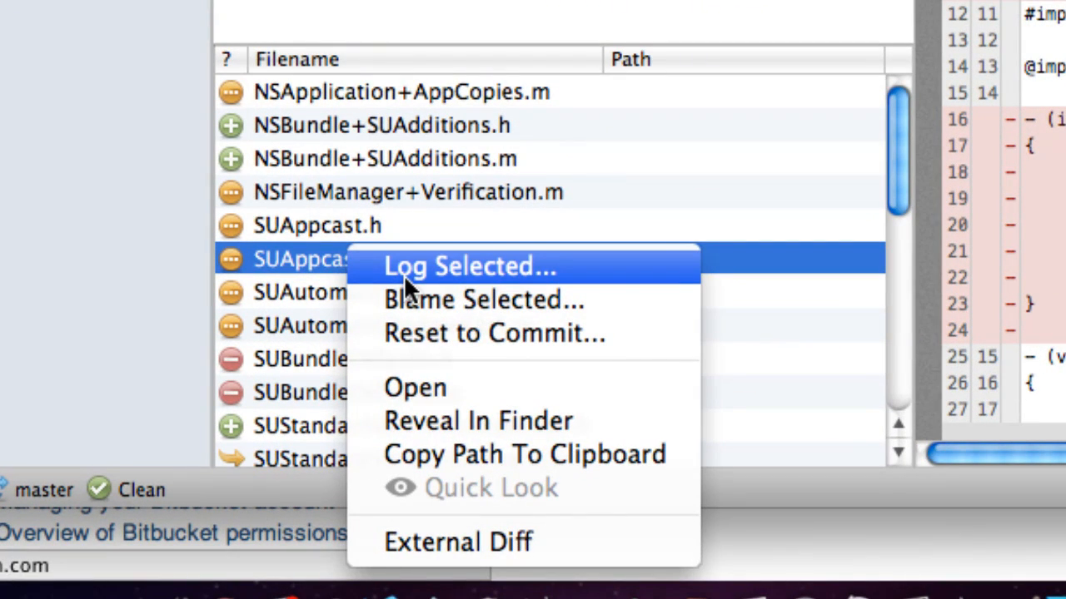
{"action": "mouse_move", "coordinate": [664, 340]}
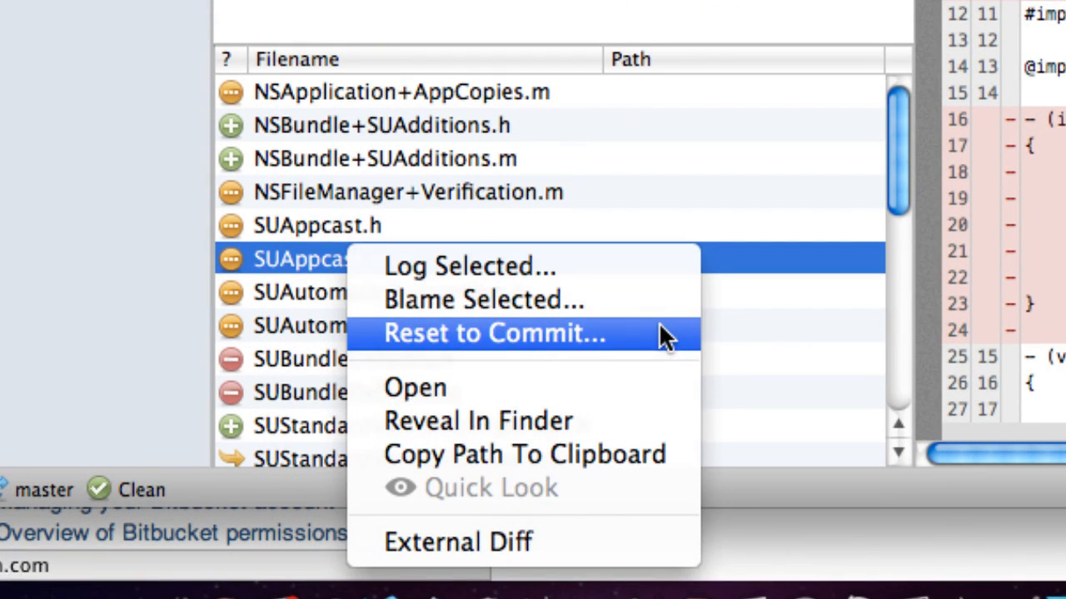